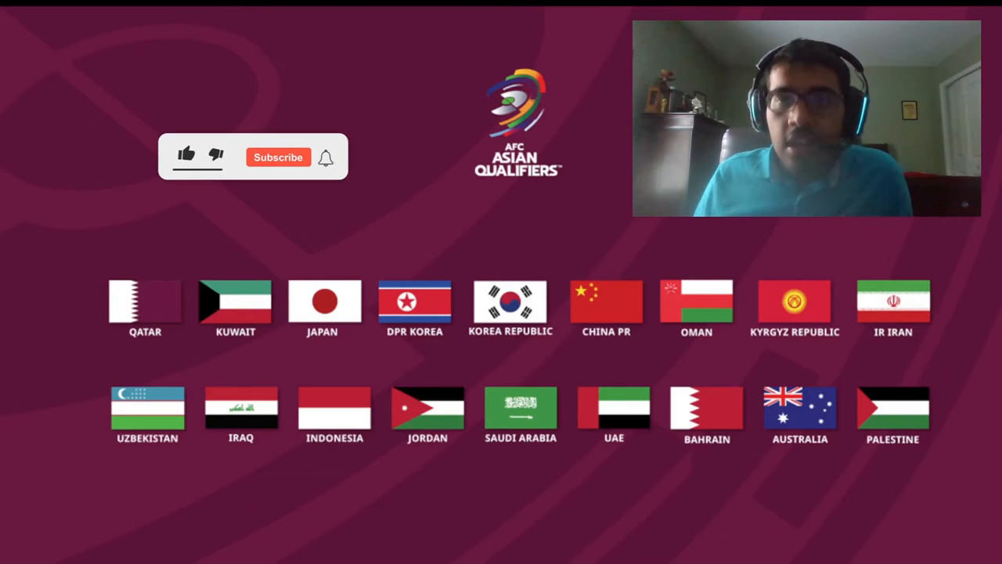
# Advance the slideshow to the Group C slide listing Iran, Qatar, Saudi Arabia, Bahrain, Kyrgyzstan and Kuwait.
pyautogui.click(188, 154)
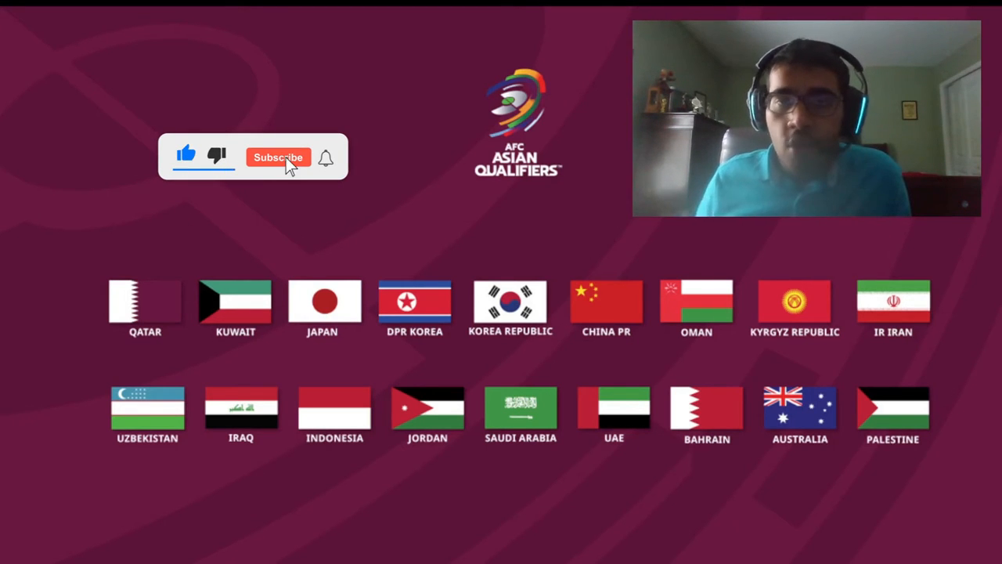
pyautogui.click(279, 157)
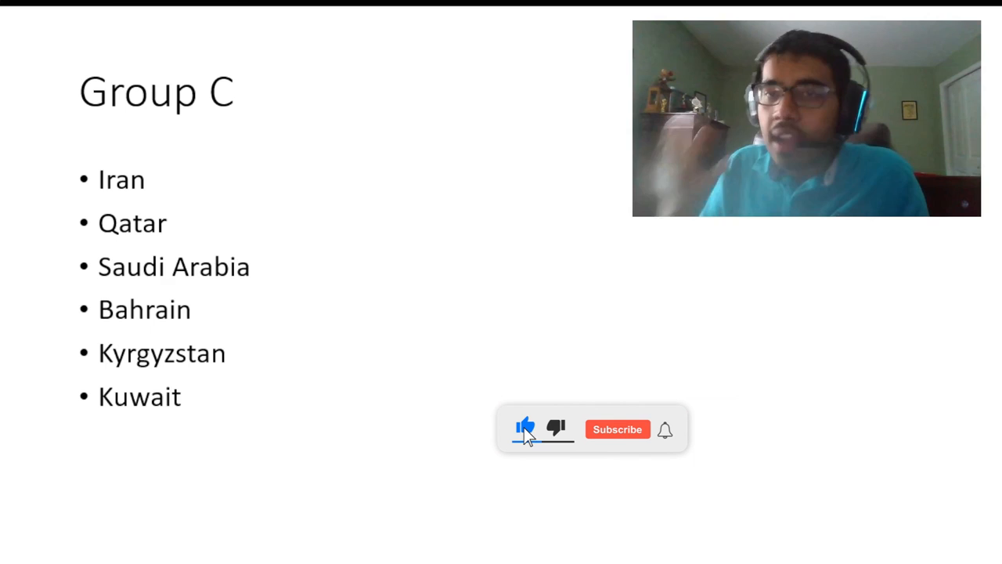
pyautogui.click(617, 429)
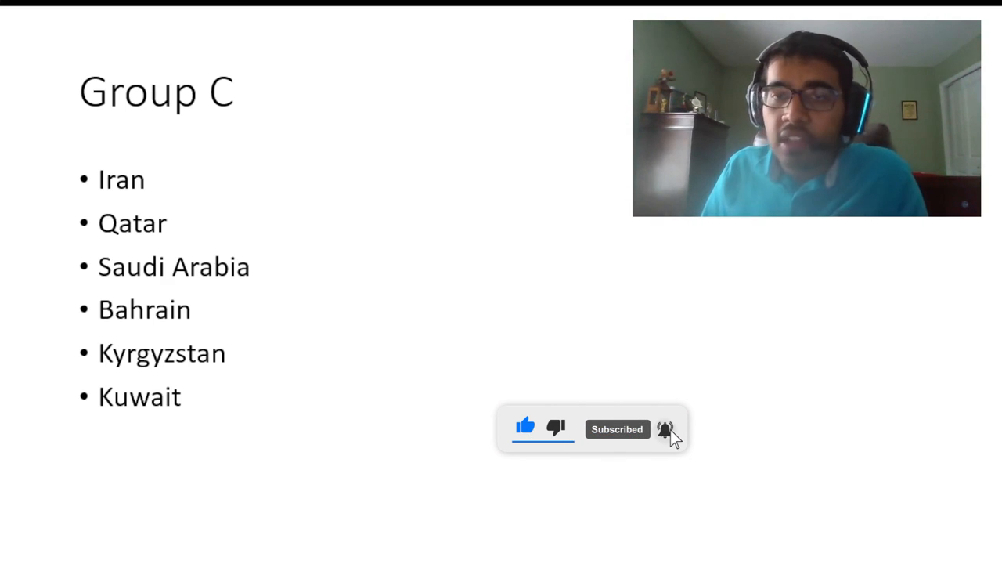